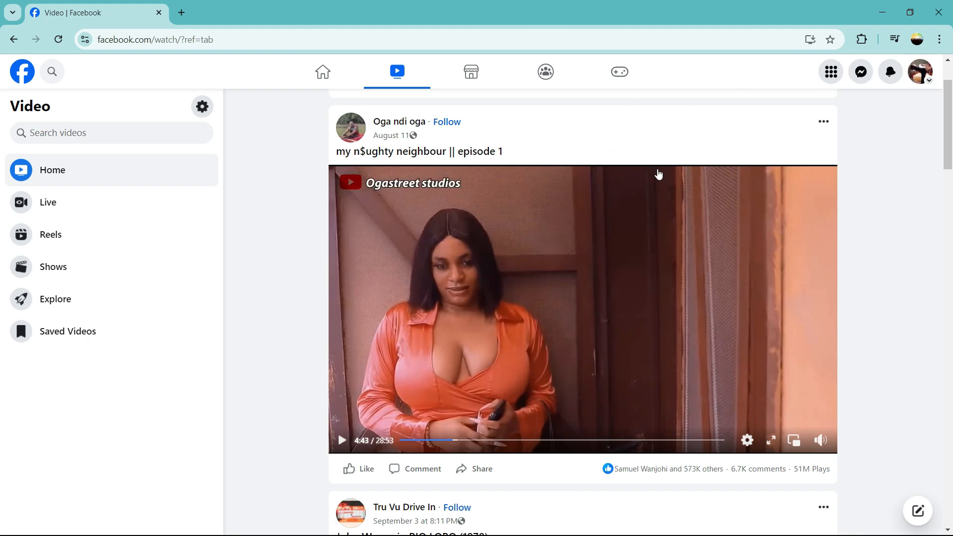
mouse_move(583, 10)
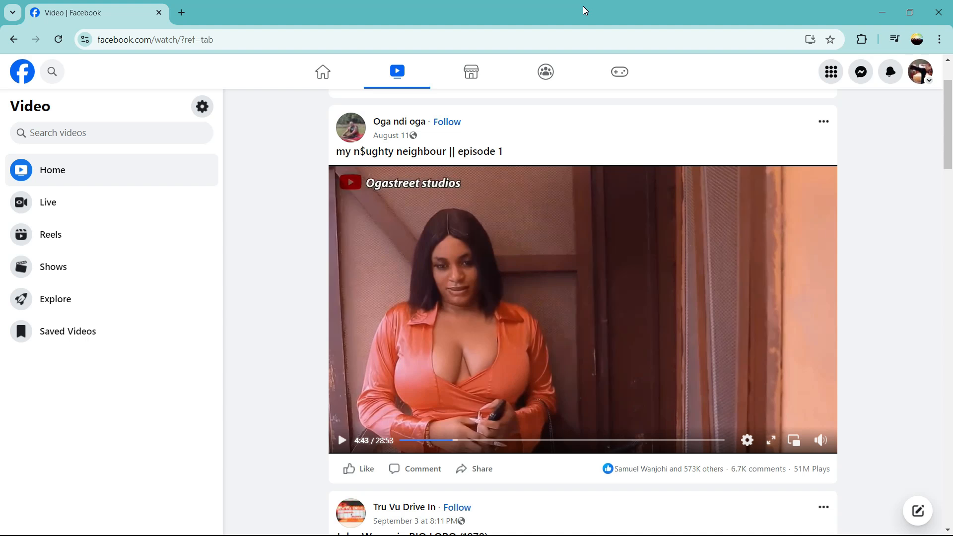
mouse_move(832, 97)
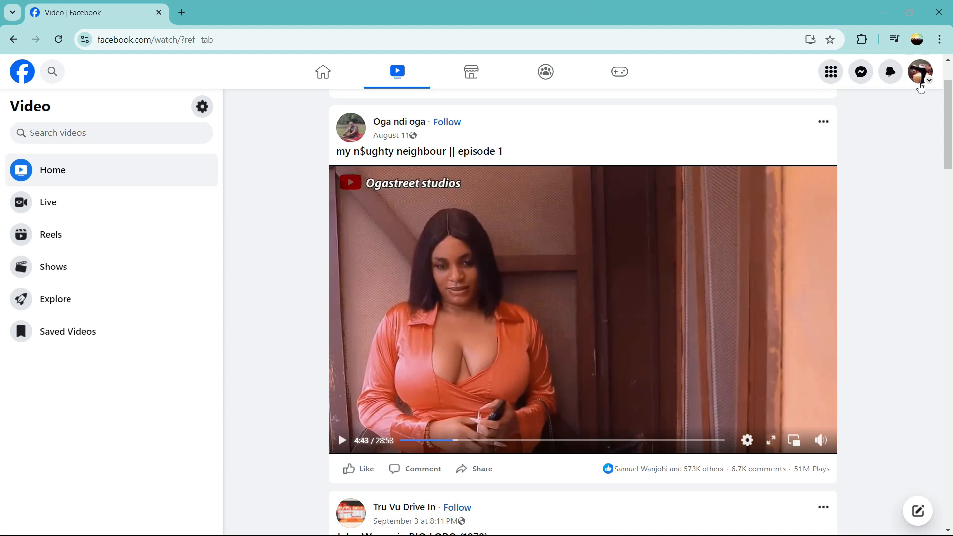
mouse_move(920, 72)
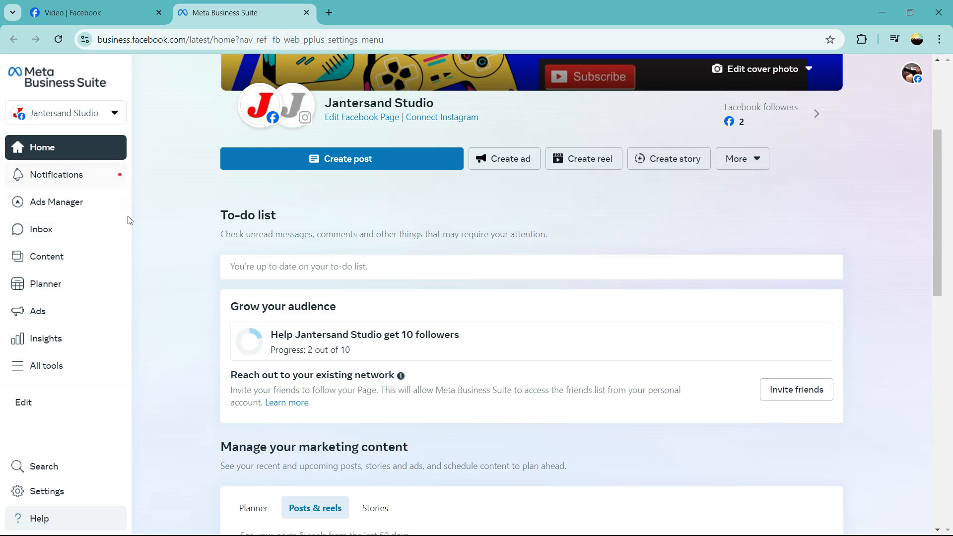
Open the All tools panel and scroll down through the business tools toward Monetization.
click(46, 366)
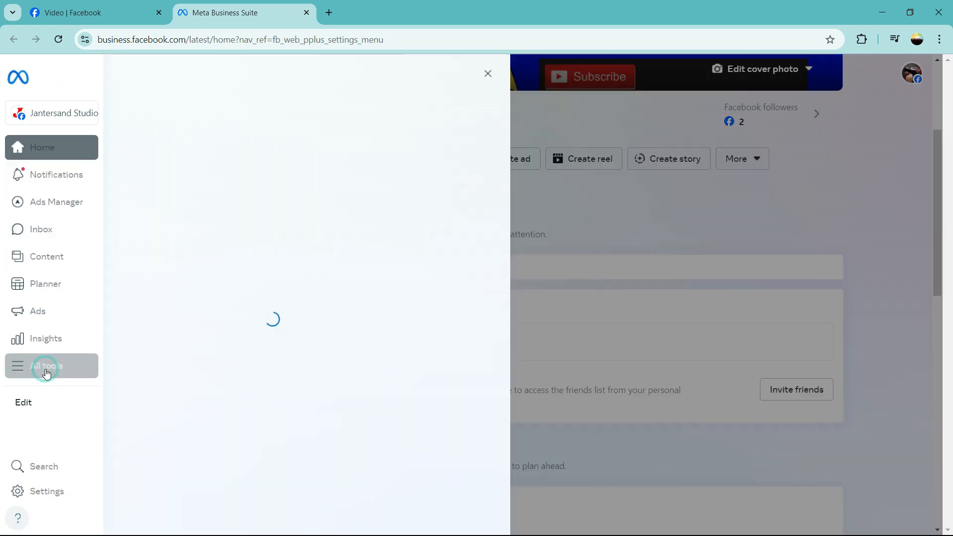
click(46, 365)
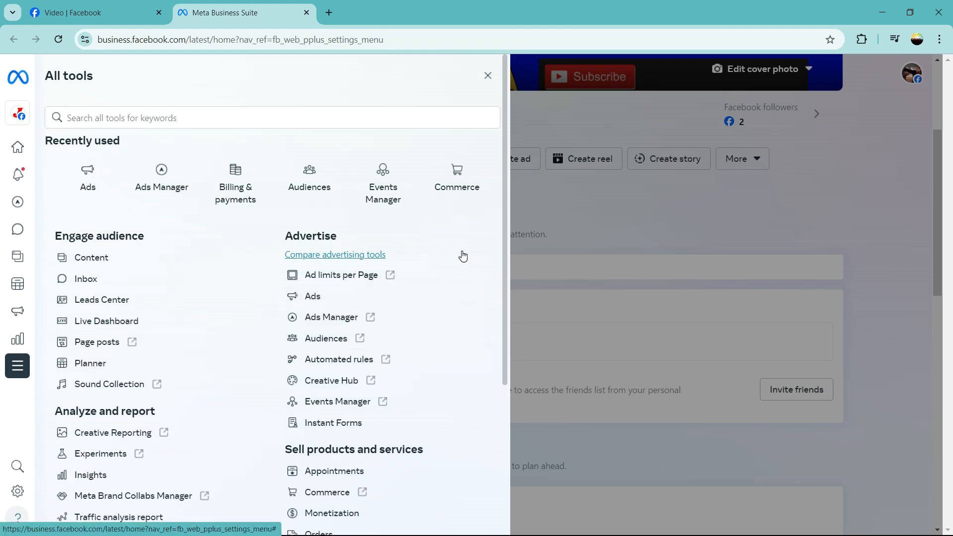
mouse_move(508, 244)
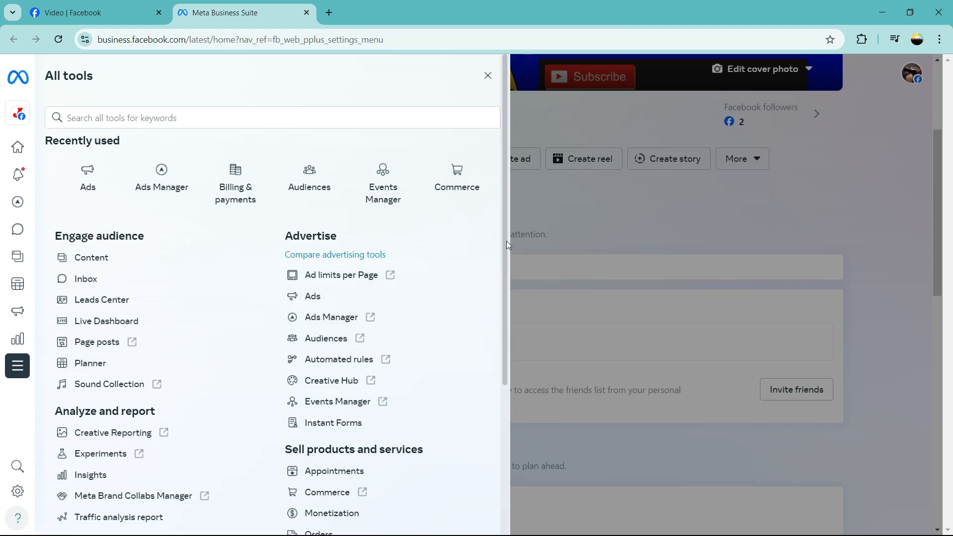
click(487, 75)
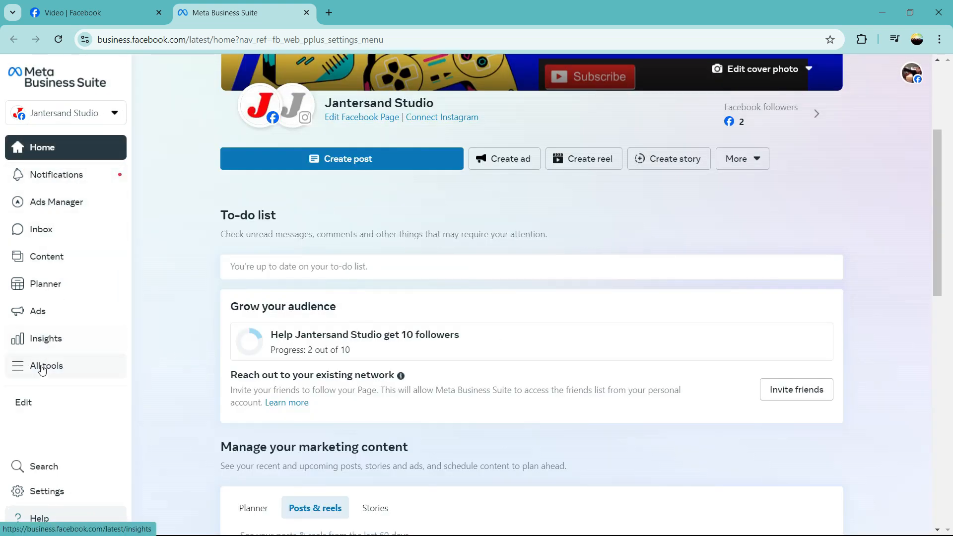
click(46, 366)
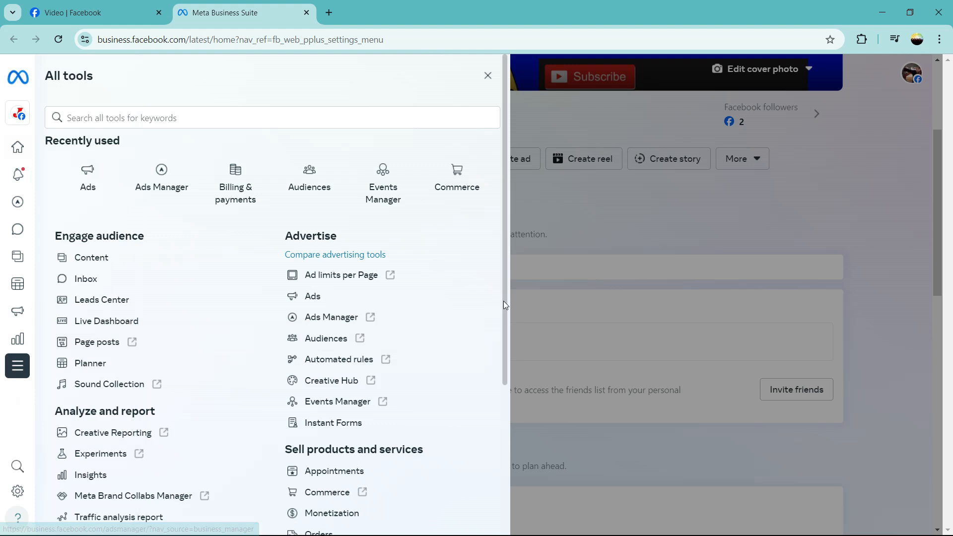
scroll(down, 3)
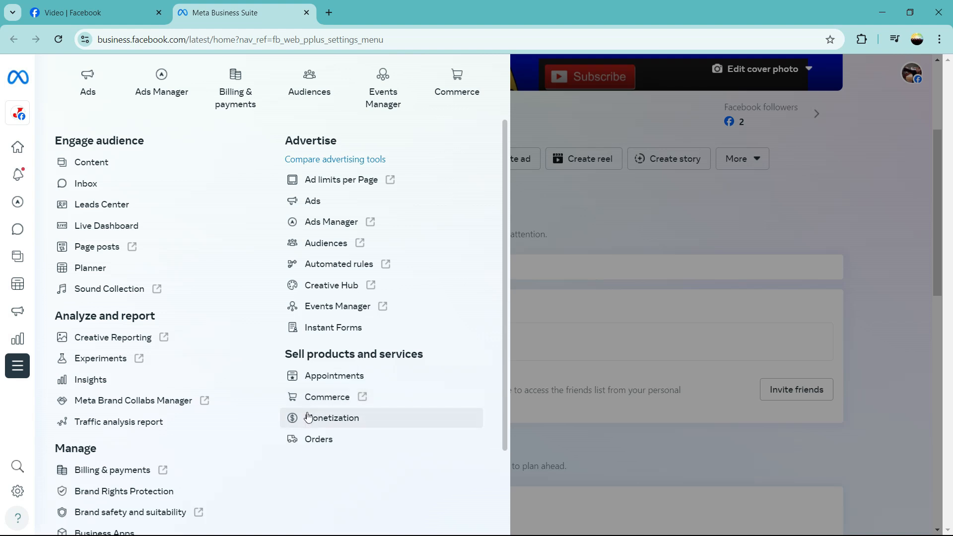
mouse_move(324, 424)
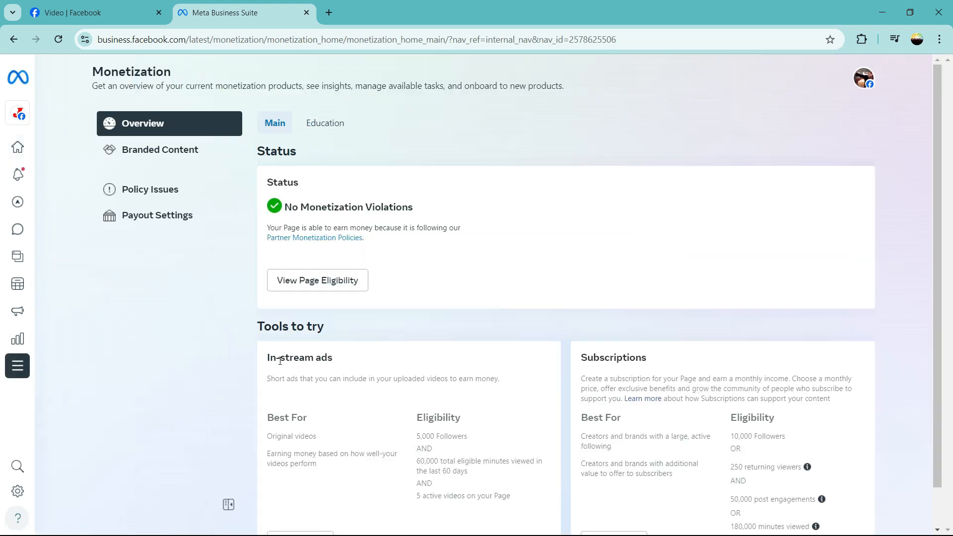
mouse_move(344, 350)
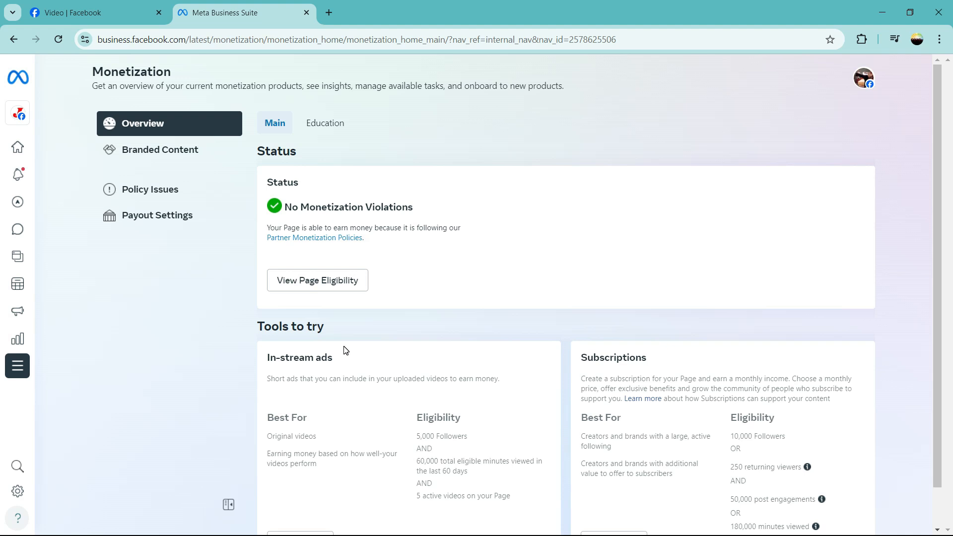
mouse_move(325, 194)
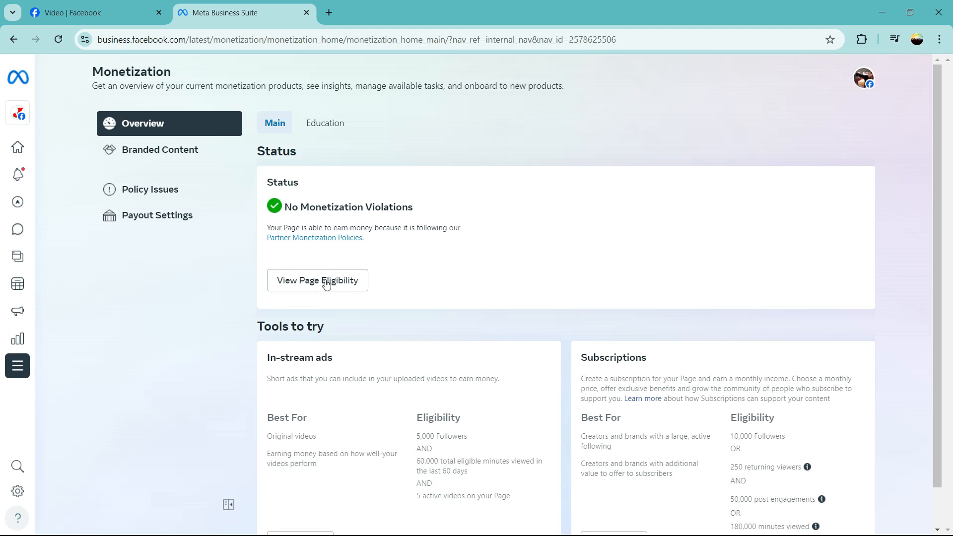
mouse_move(890, 92)
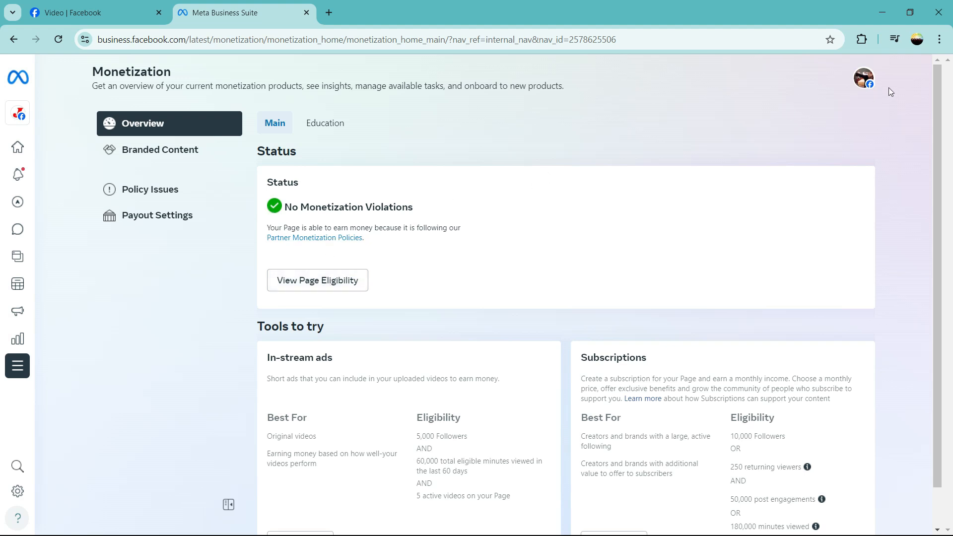
click(863, 78)
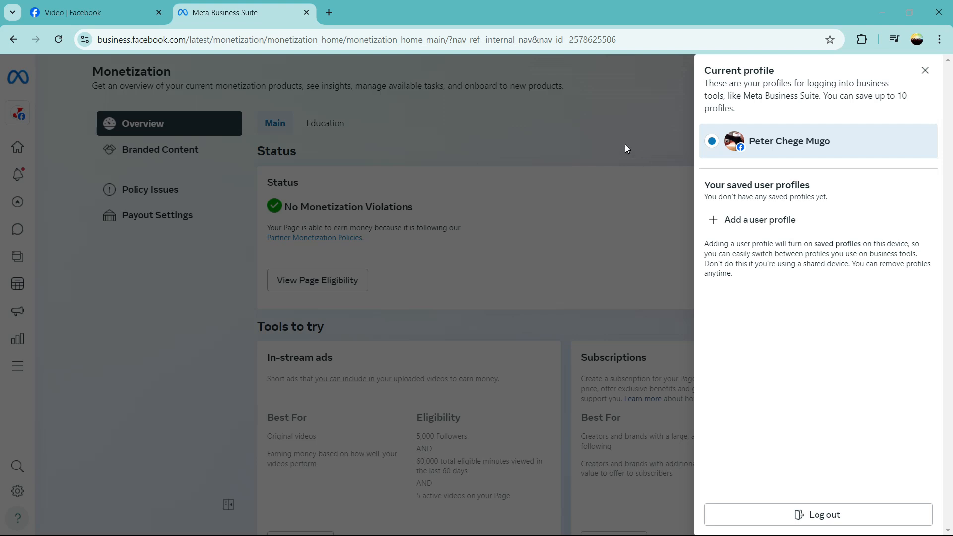
click(925, 71)
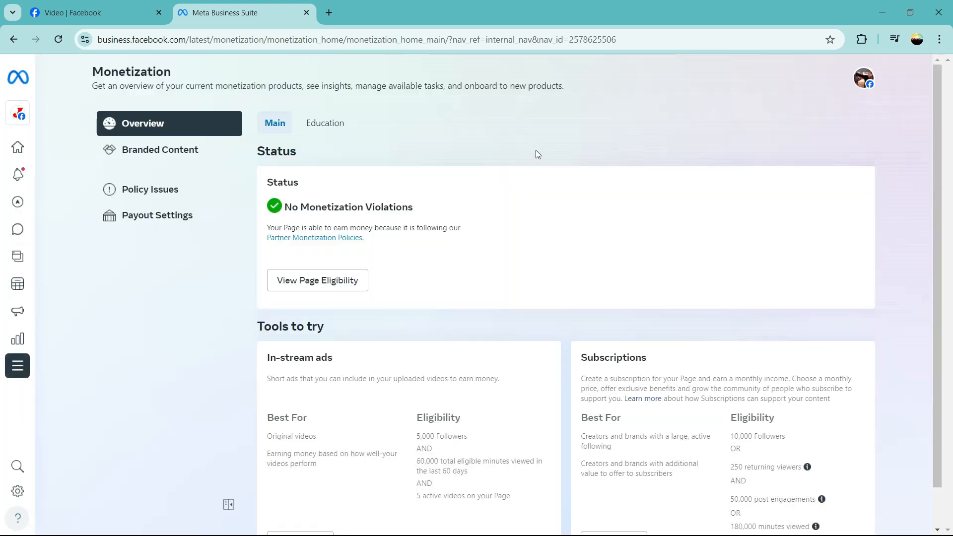
mouse_move(549, 284)
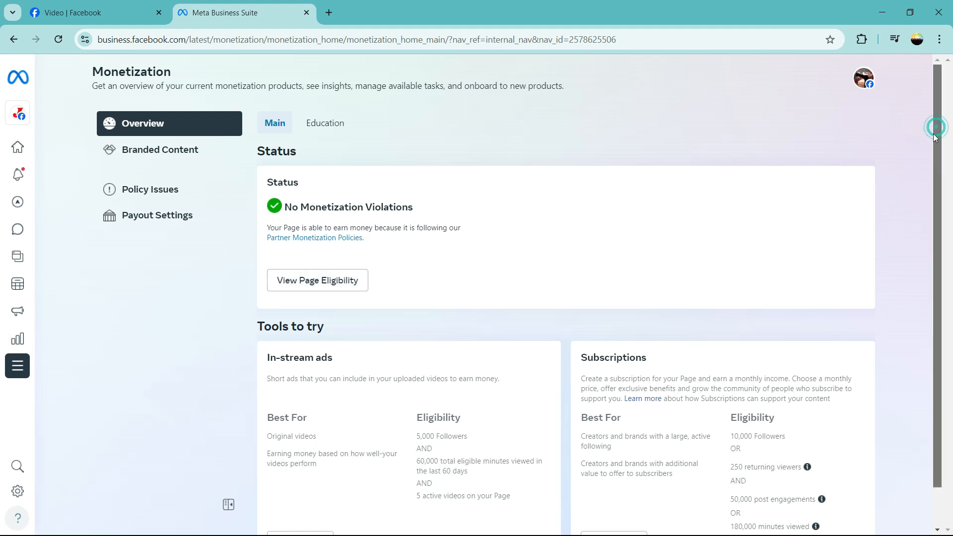
scroll(down, 3)
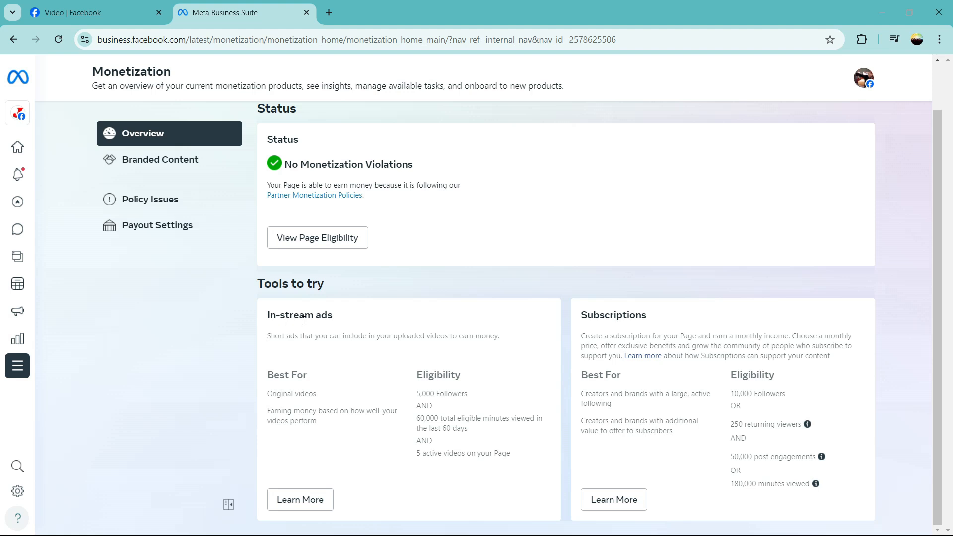
mouse_move(340, 328)
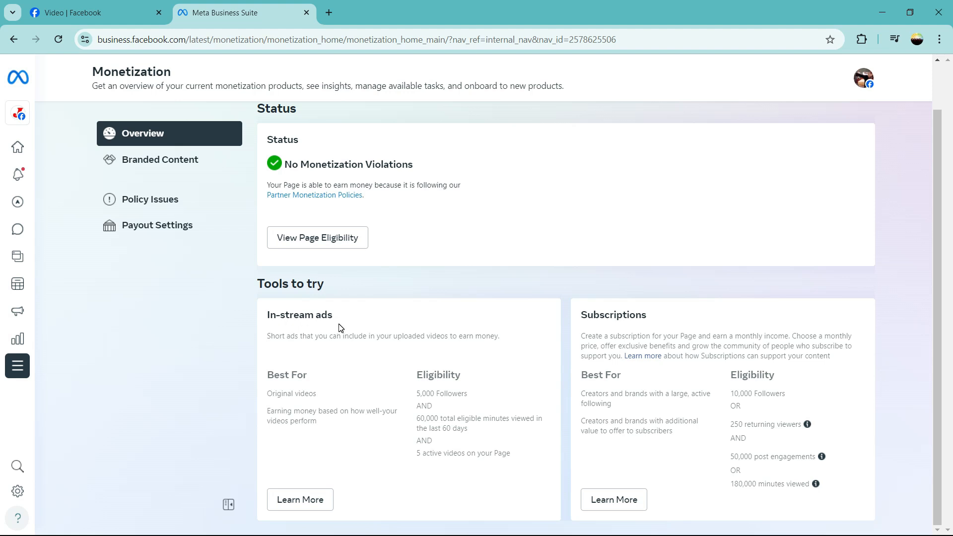
mouse_move(286, 392)
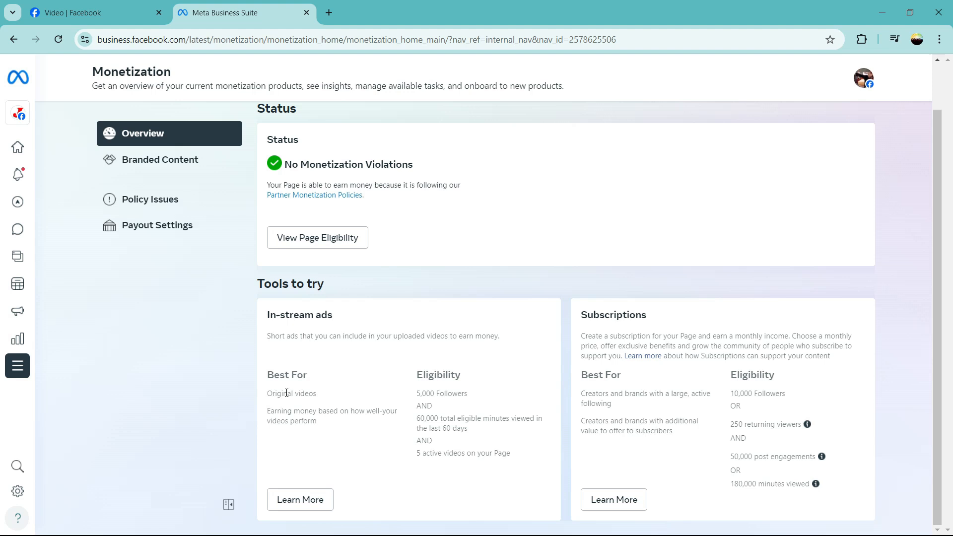
mouse_move(349, 409)
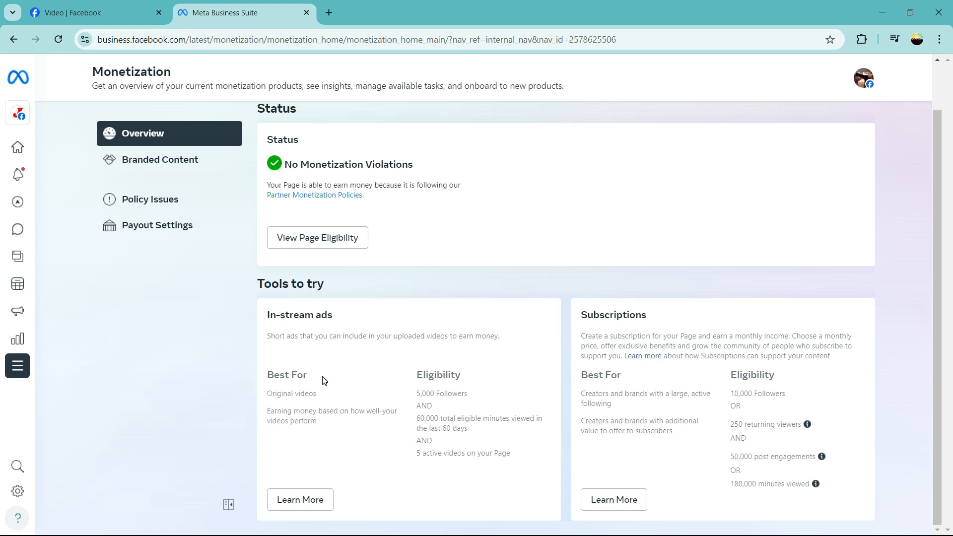
mouse_move(272, 366)
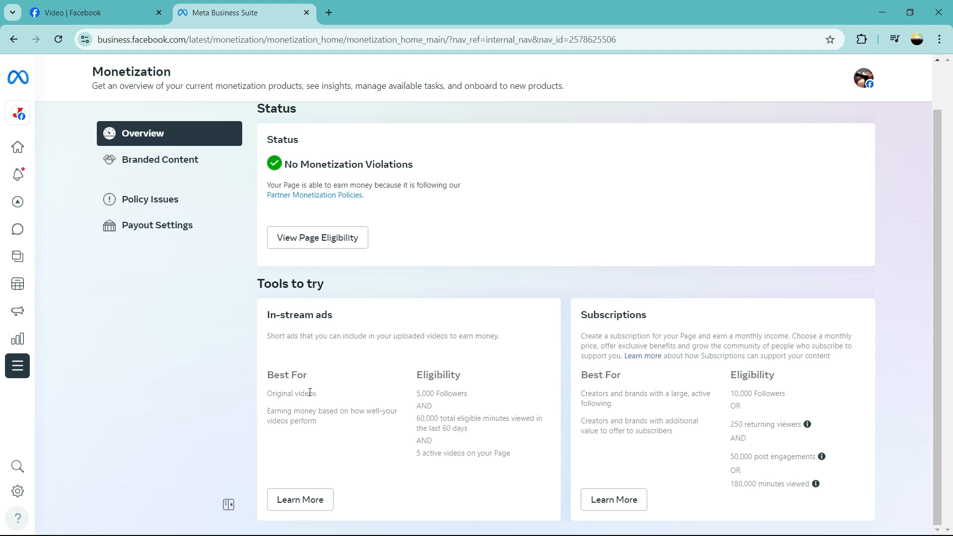
mouse_move(321, 450)
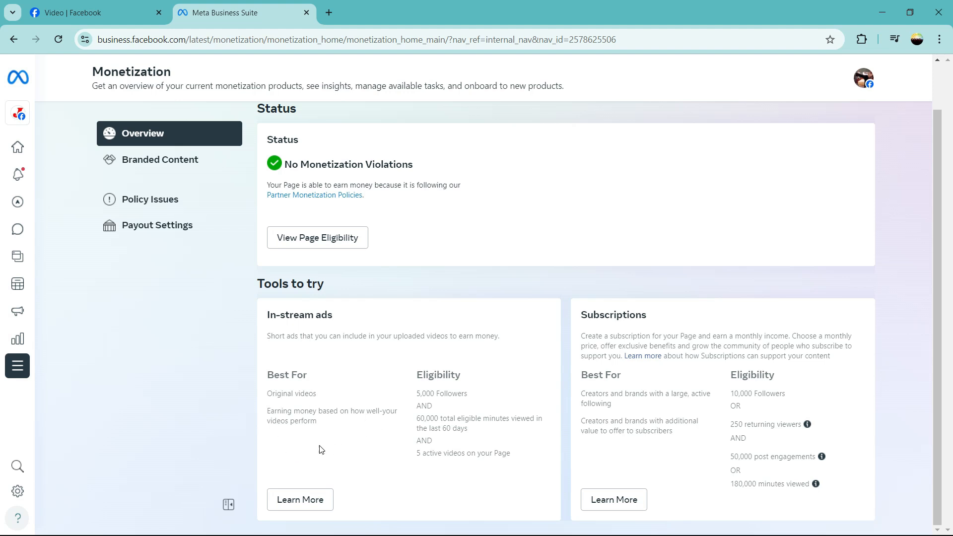
mouse_move(395, 430)
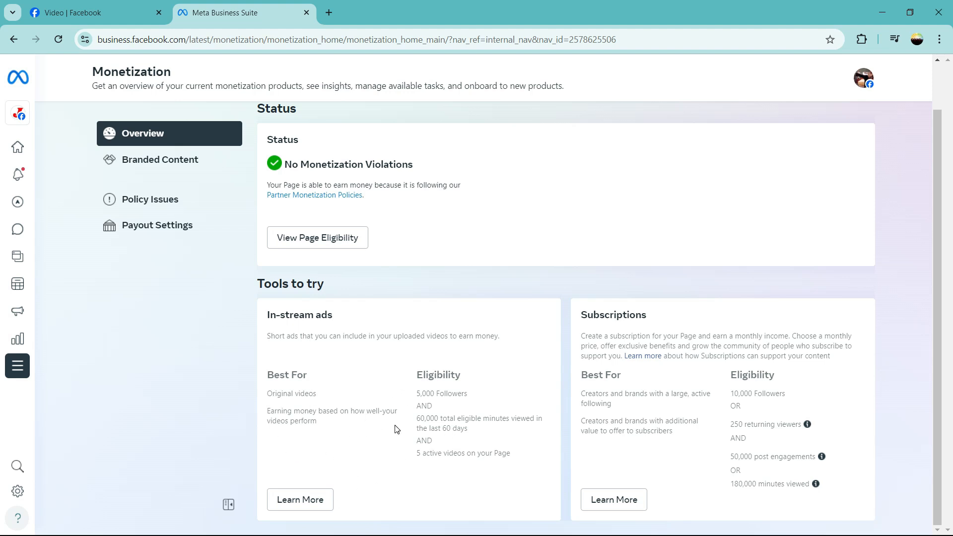
double_click(442, 393)
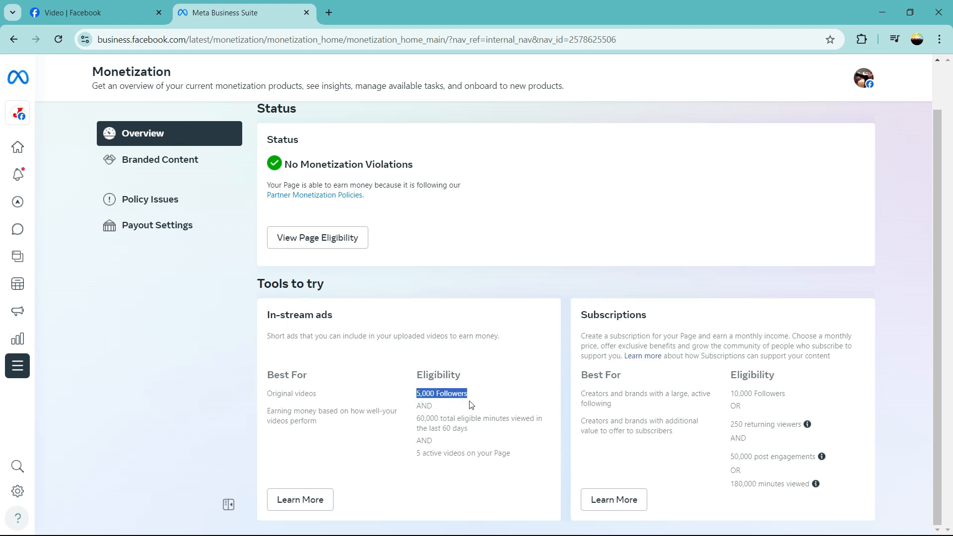
mouse_move(418, 415)
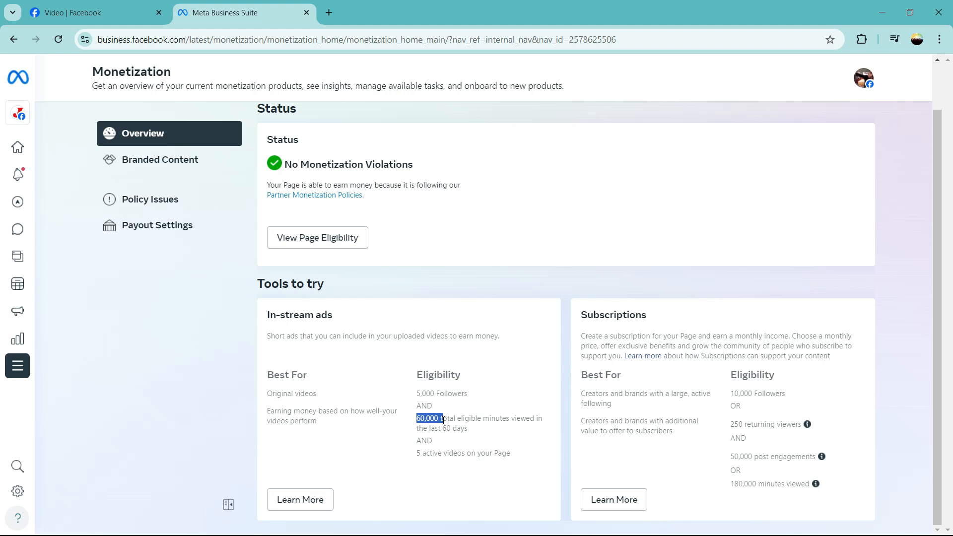
mouse_move(396, 469)
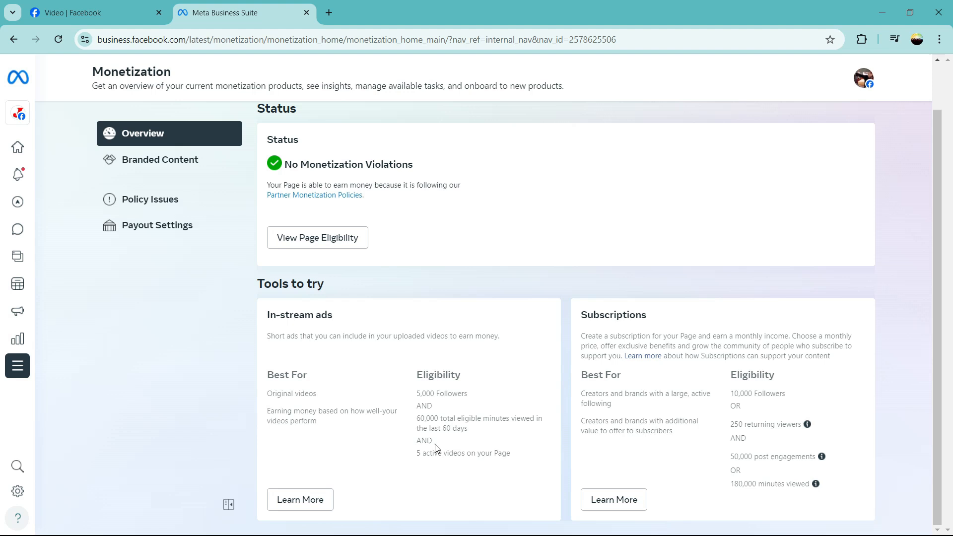
double_click(427, 453)
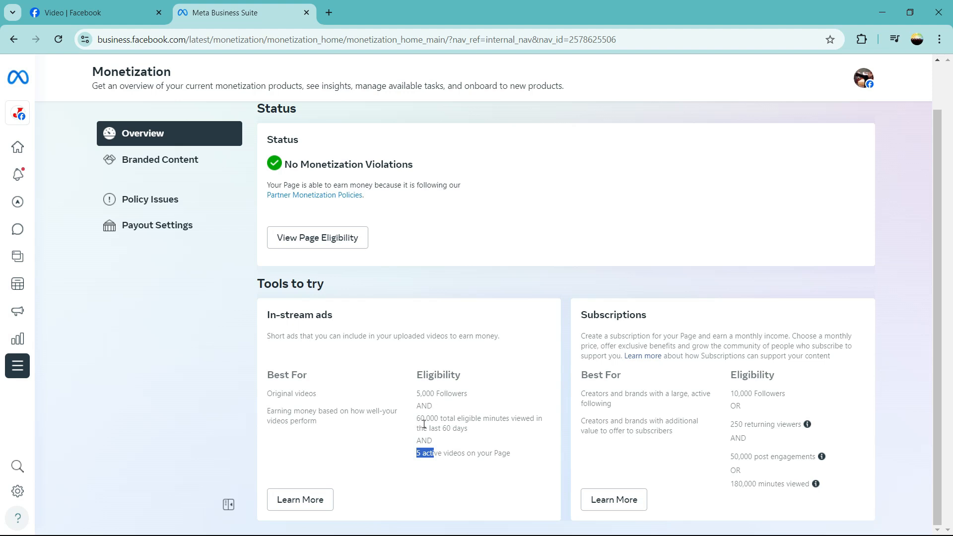
mouse_move(483, 419)
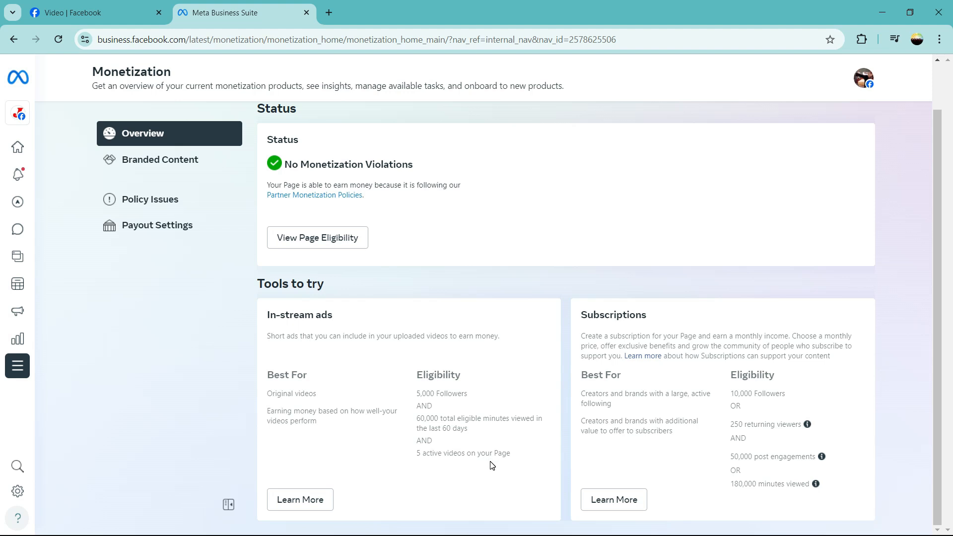
mouse_move(441, 384)
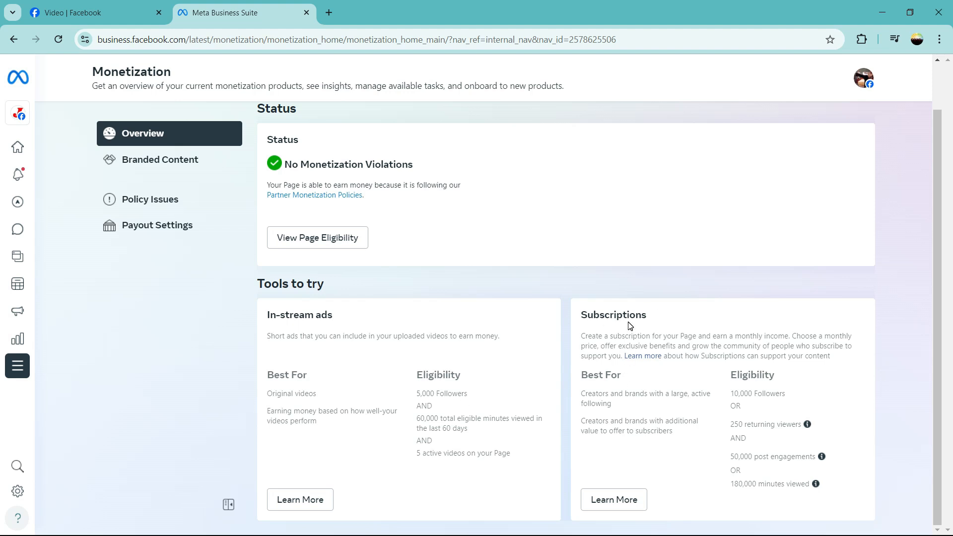
mouse_move(683, 338)
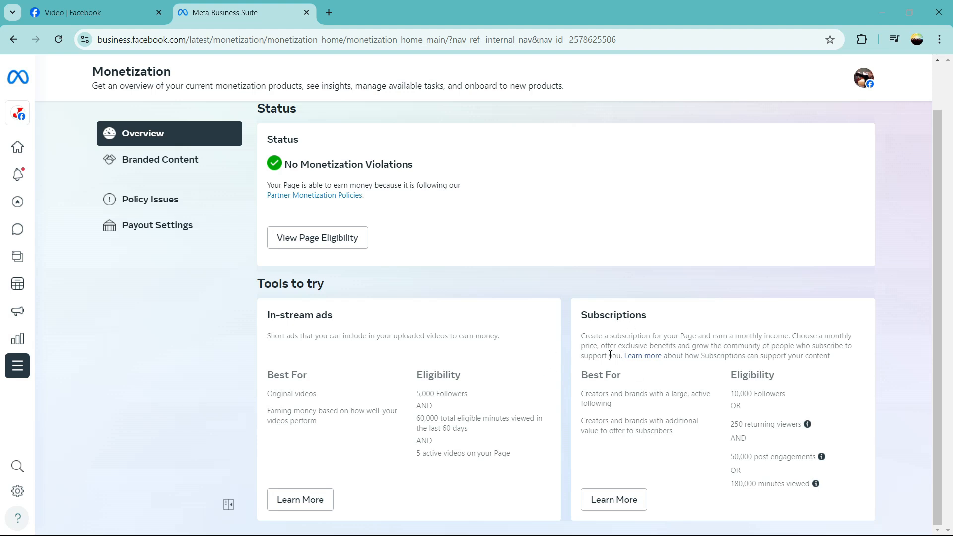
mouse_move(656, 345)
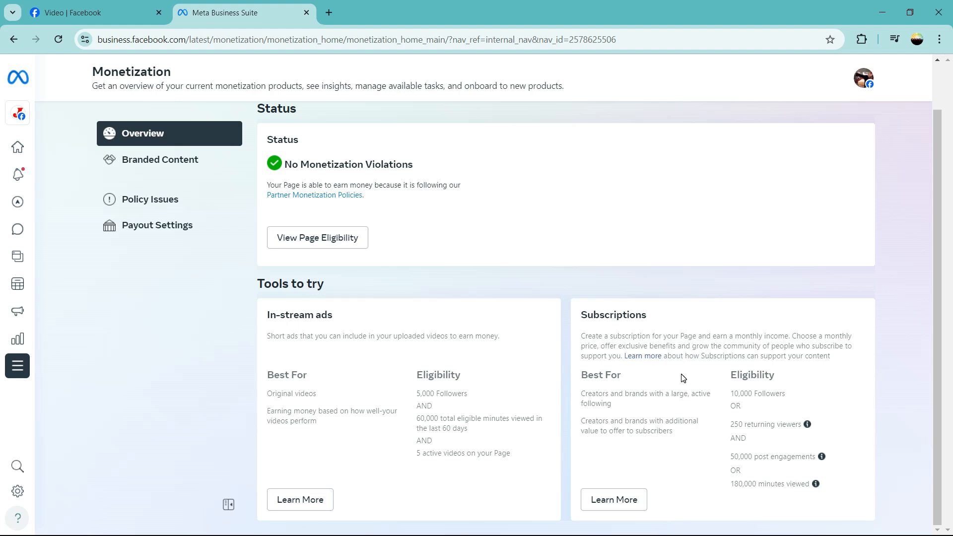
mouse_move(597, 395)
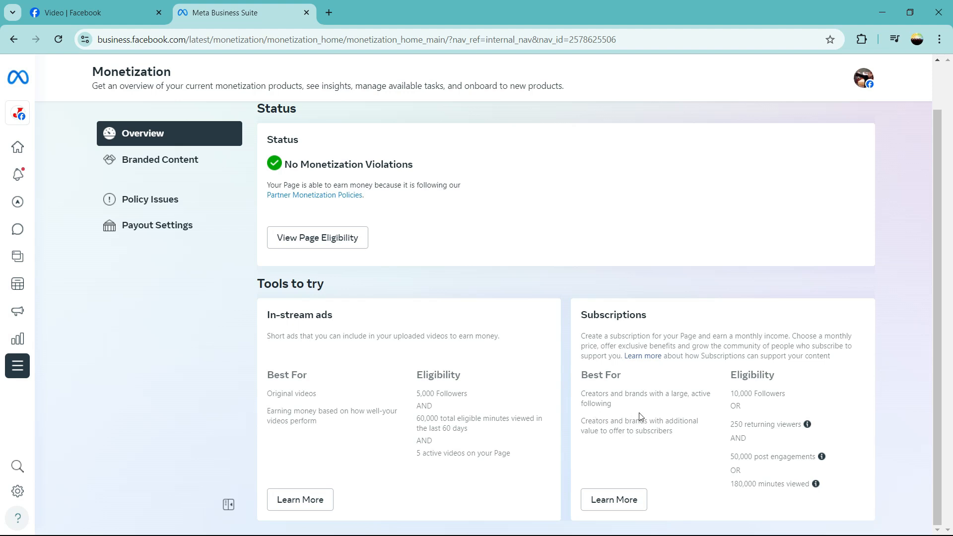
mouse_move(668, 406)
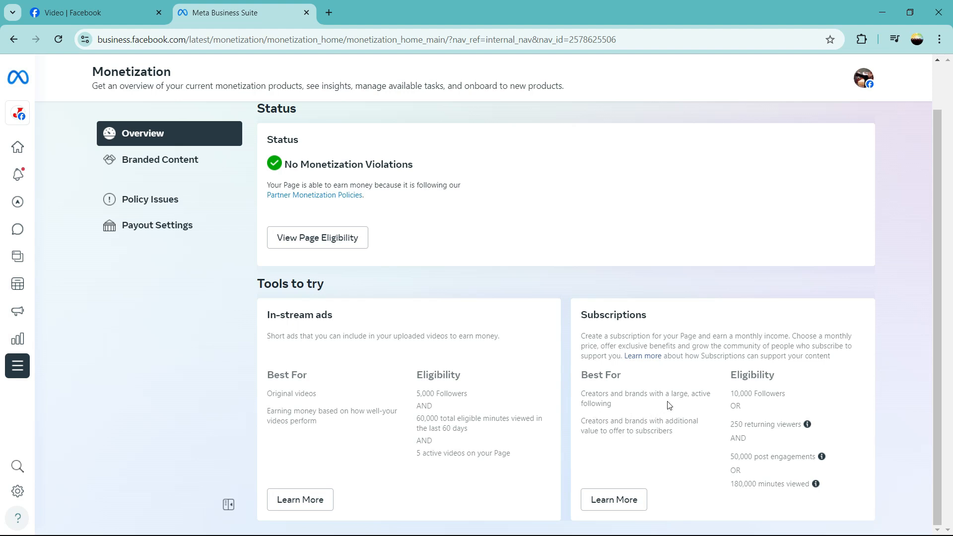
mouse_move(590, 442)
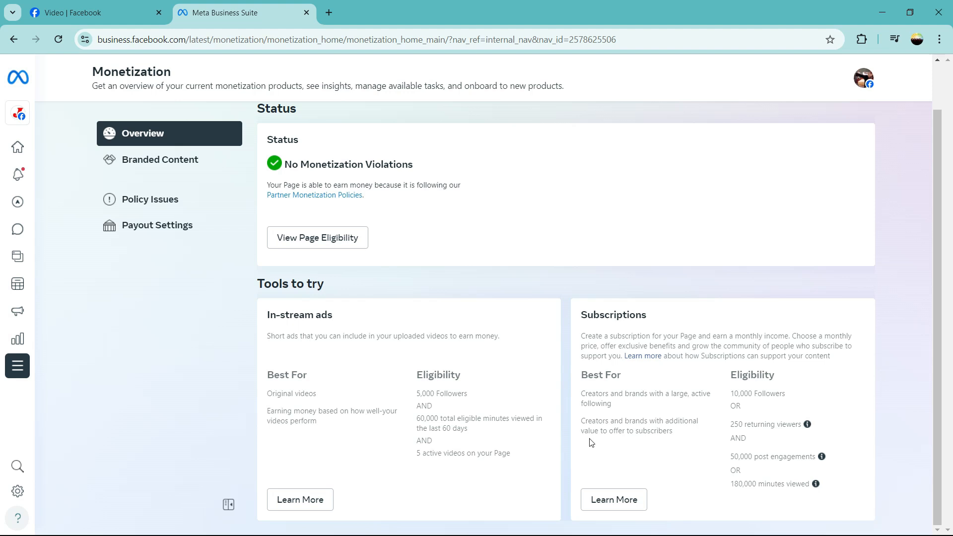
mouse_move(680, 450)
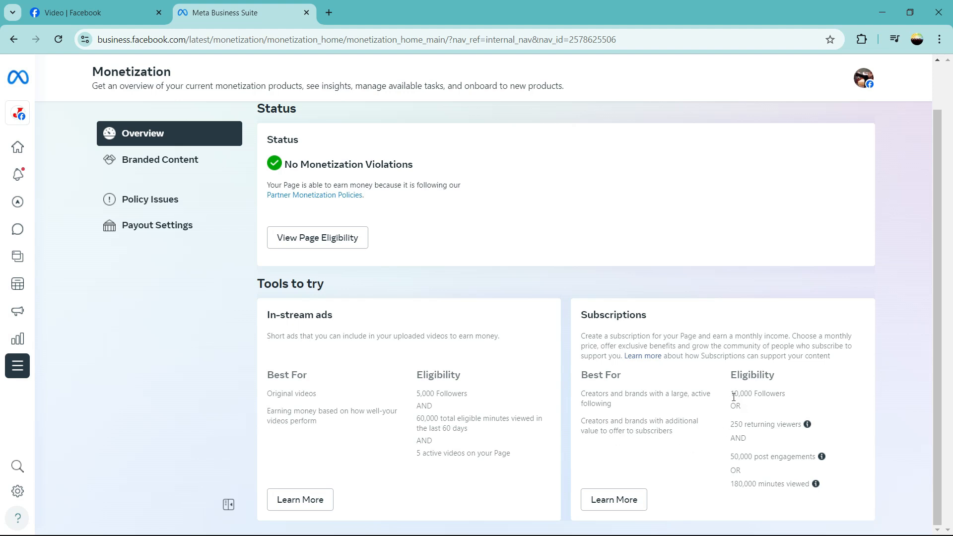
mouse_move(422, 372)
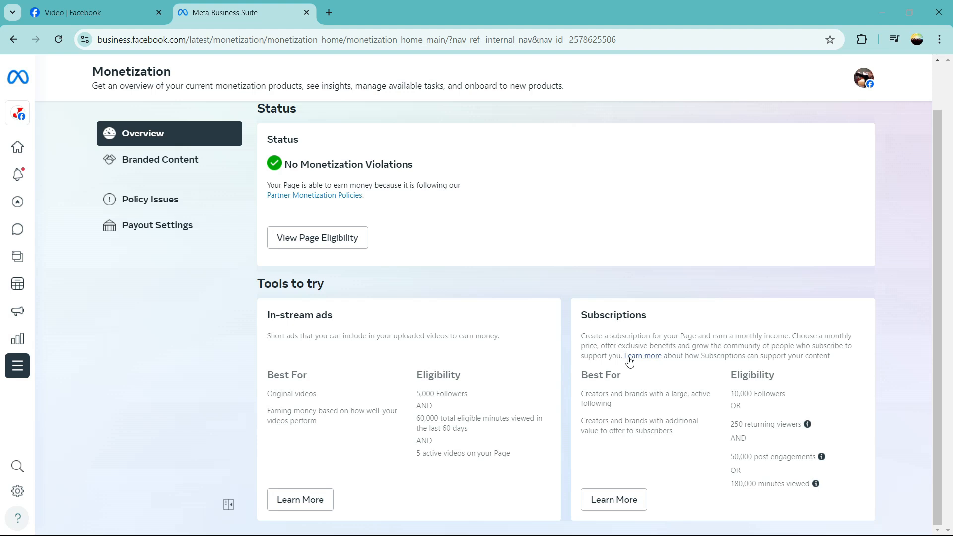
mouse_move(785, 392)
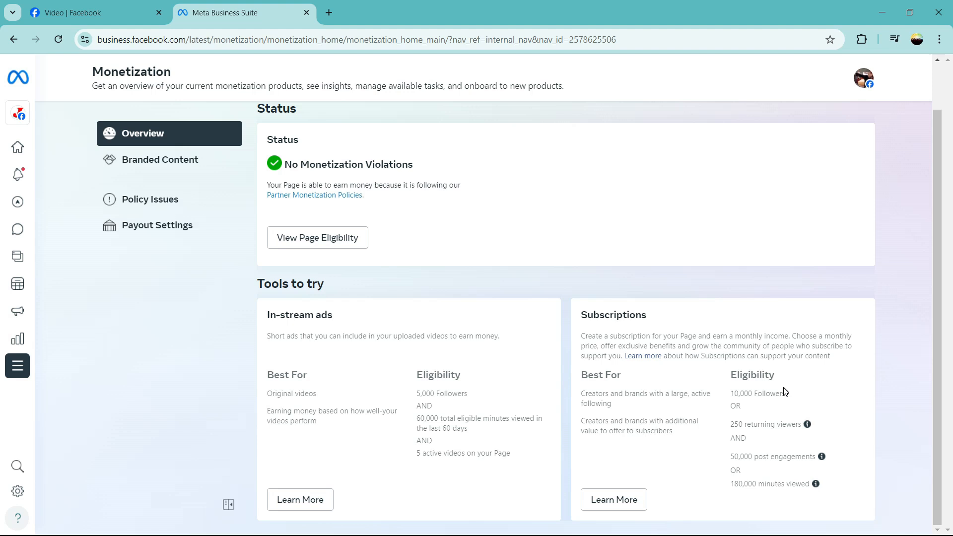
mouse_move(813, 434)
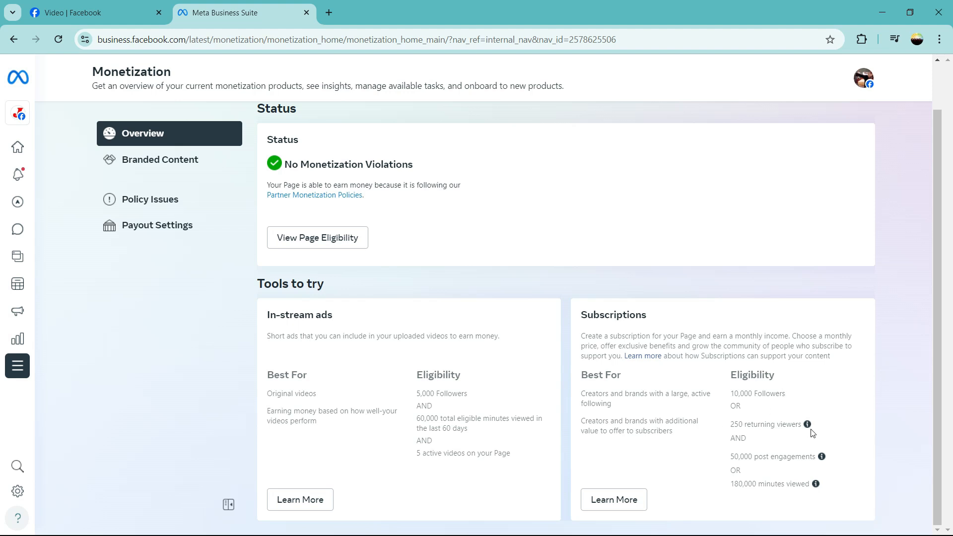
mouse_move(808, 424)
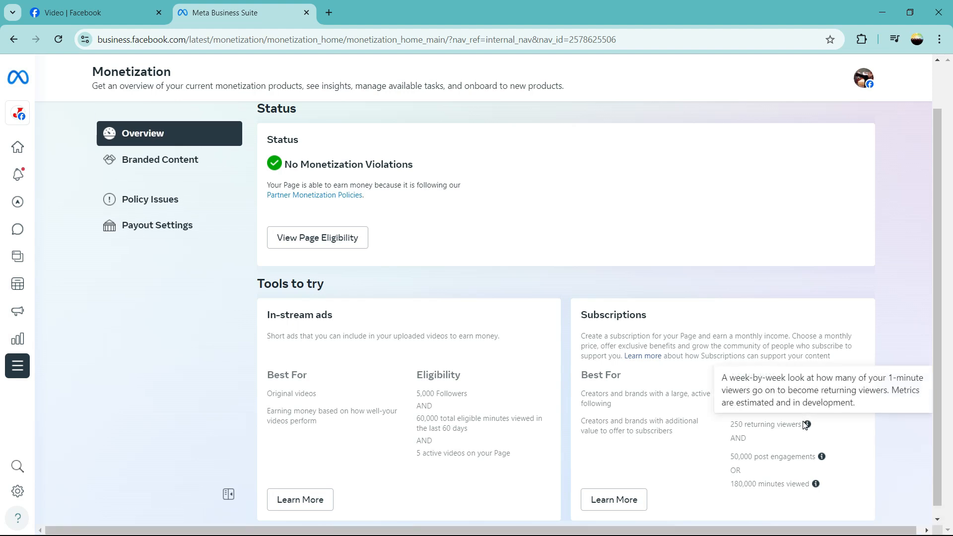
mouse_move(718, 450)
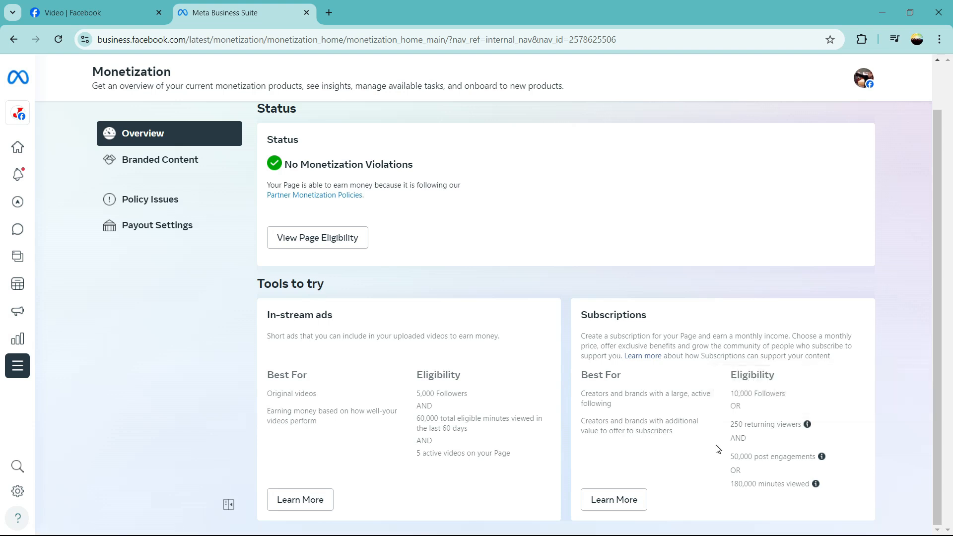
mouse_move(732, 456)
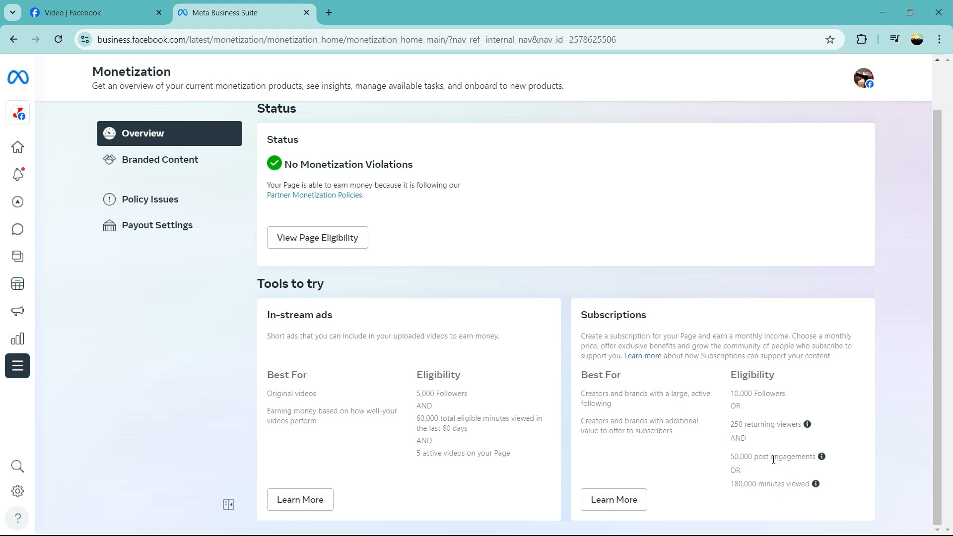
mouse_move(821, 457)
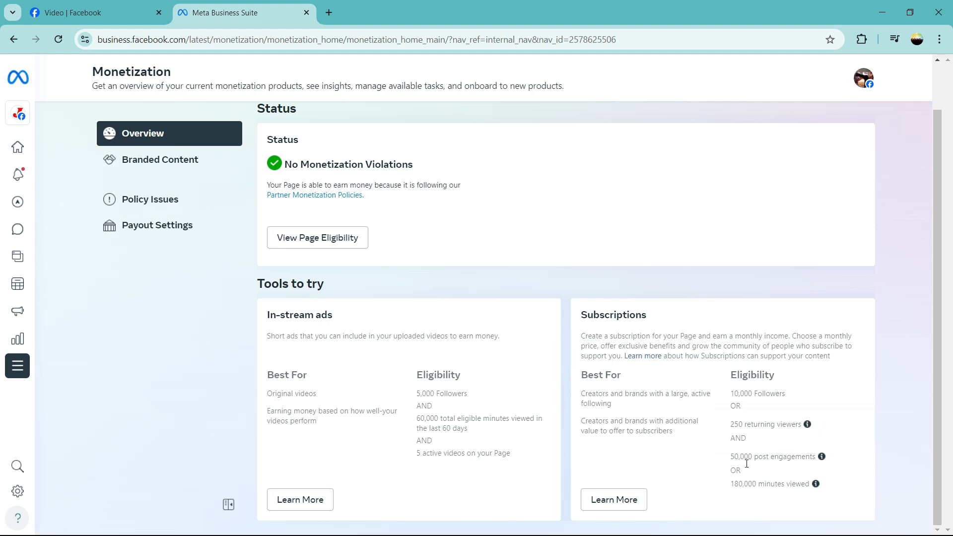
mouse_move(809, 498)
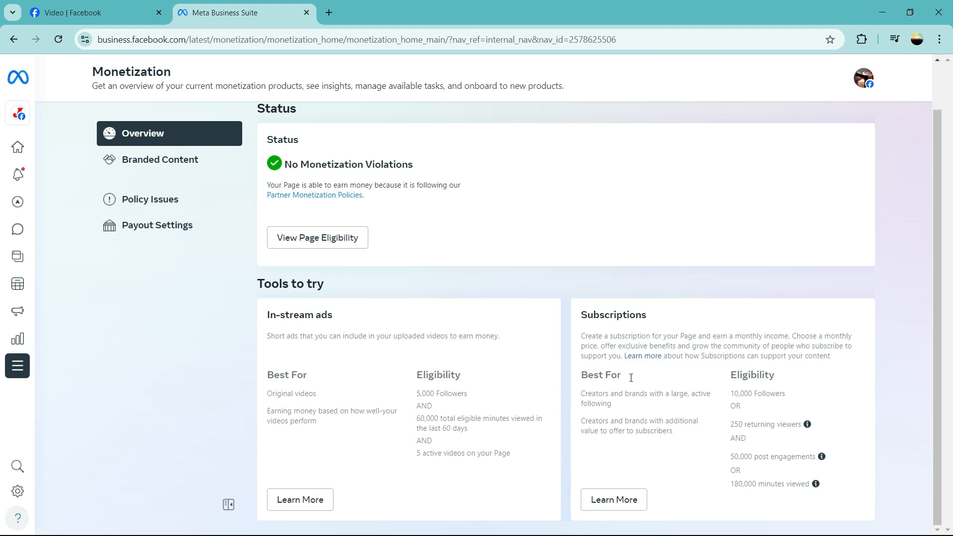
mouse_move(607, 331)
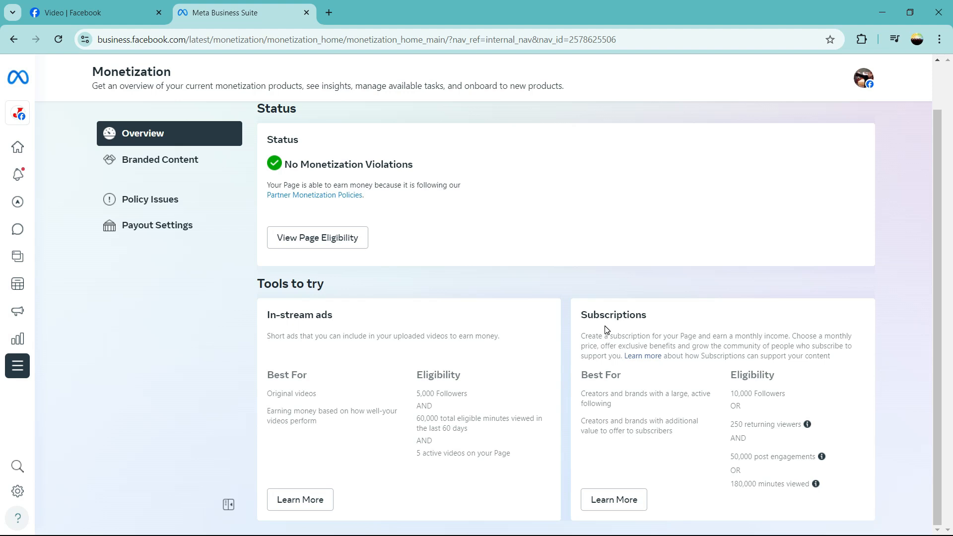
mouse_move(408, 252)
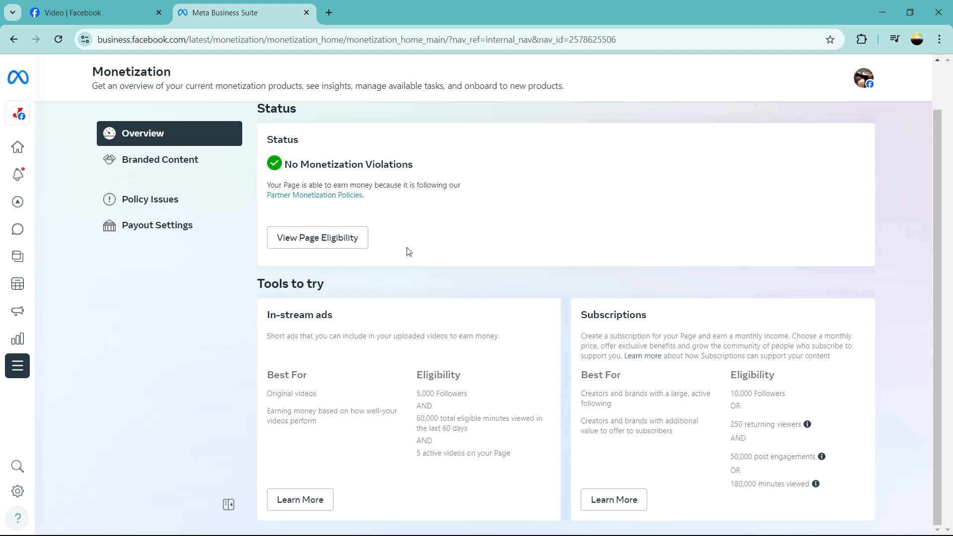
mouse_move(317, 237)
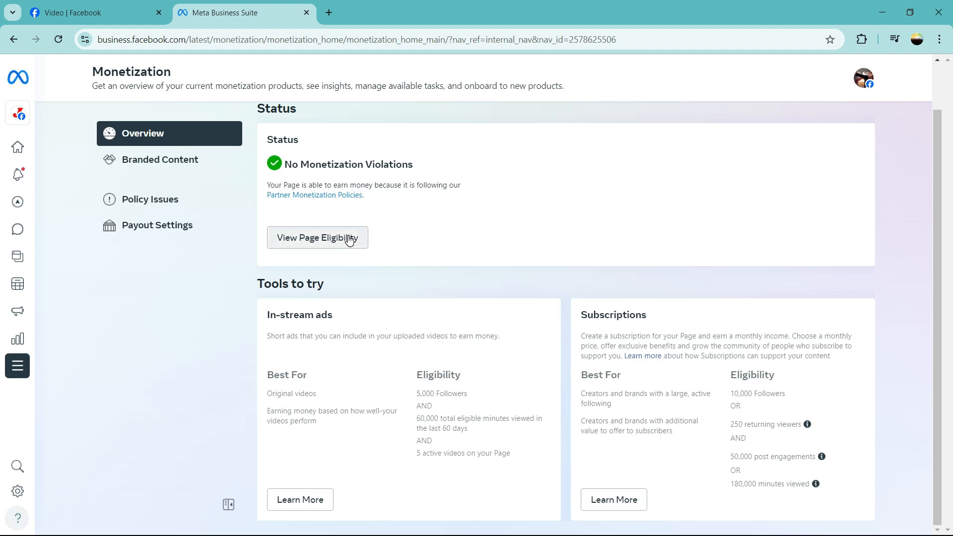
mouse_move(577, 209)
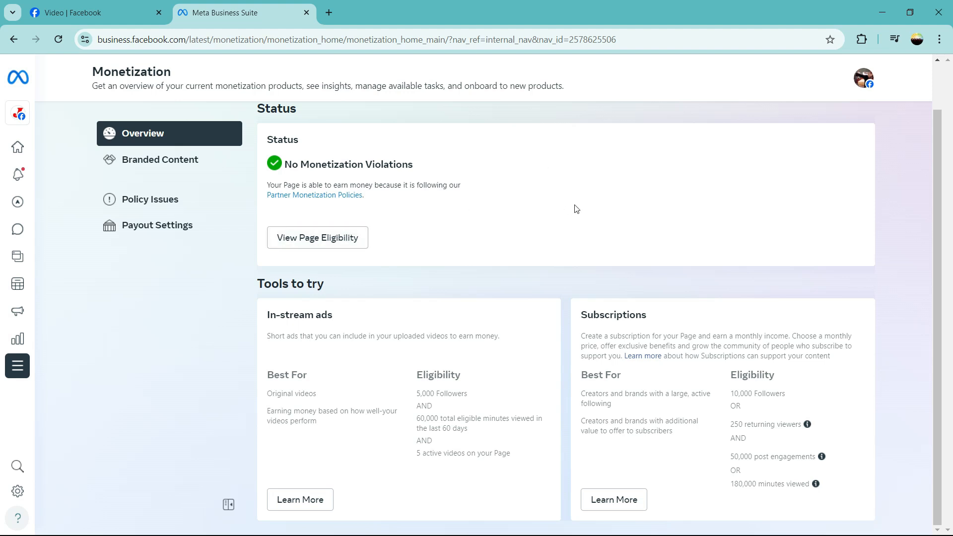
Show Page eligibility and expand In-stream ads criteria for followers, minutes viewed and active videos.
click(317, 238)
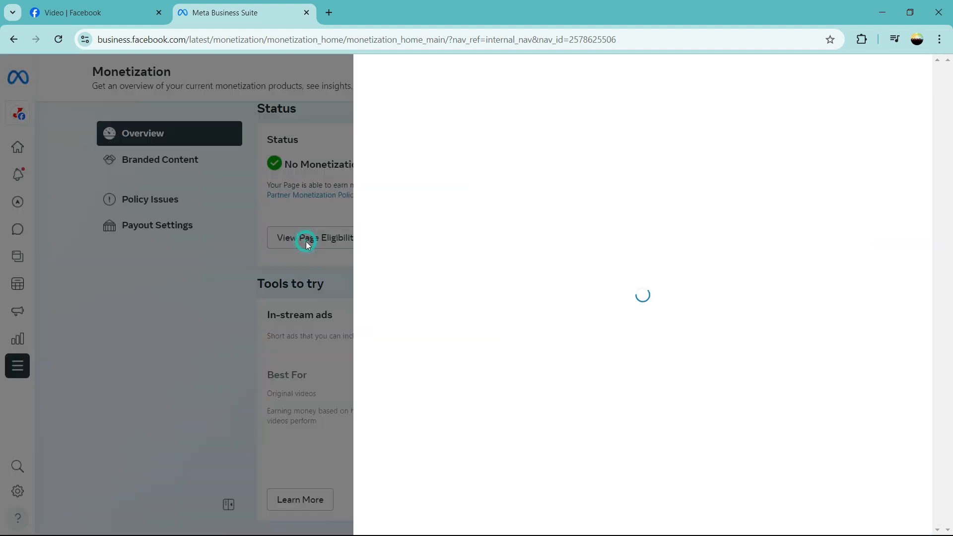
click(311, 238)
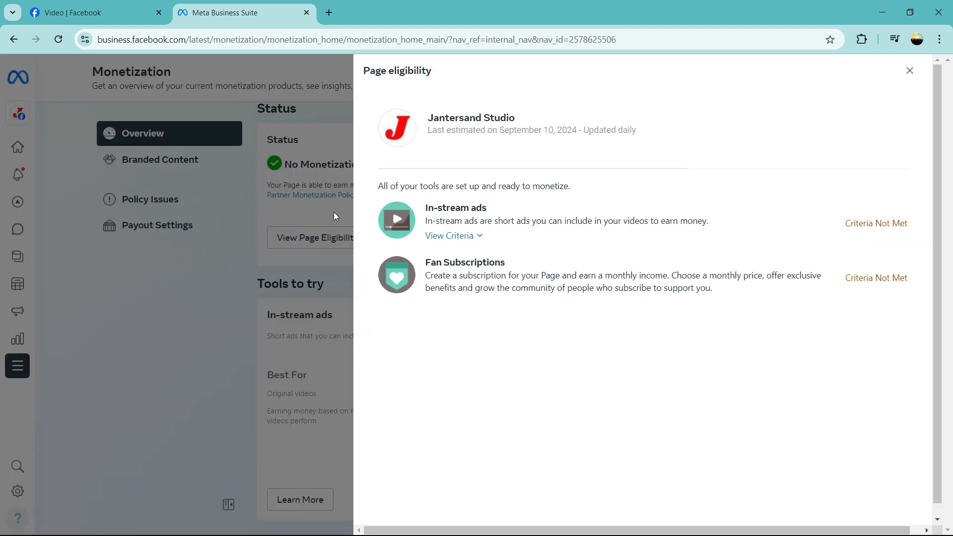
mouse_move(471, 117)
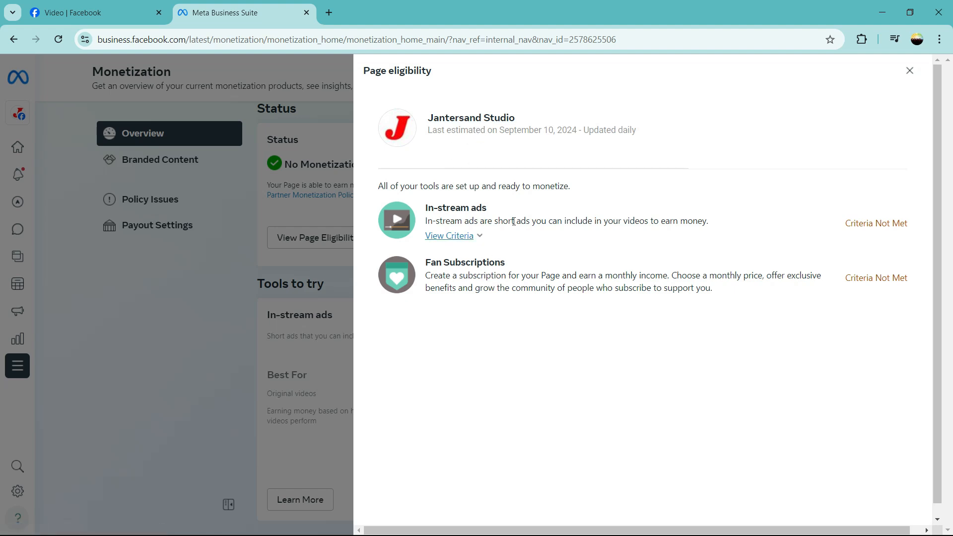
click(450, 236)
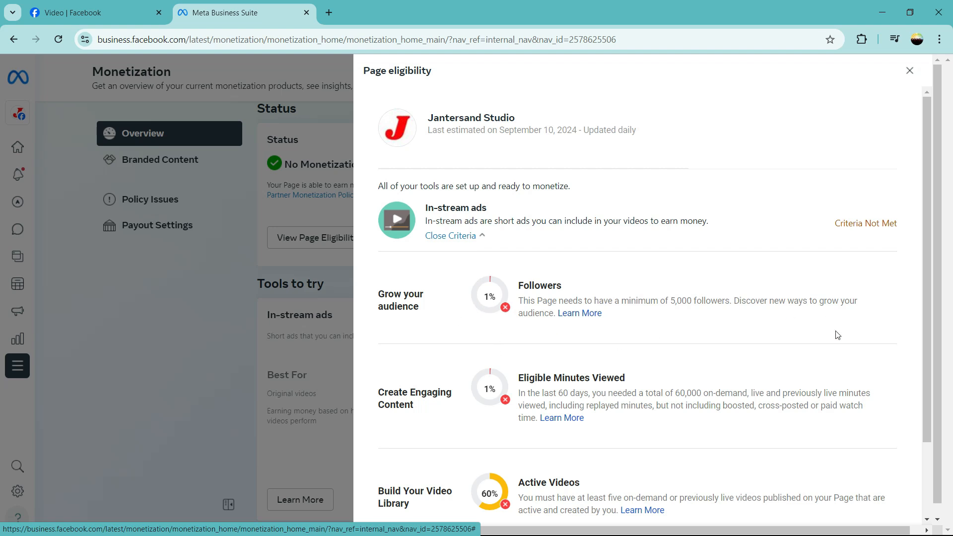
scroll(down, 3)
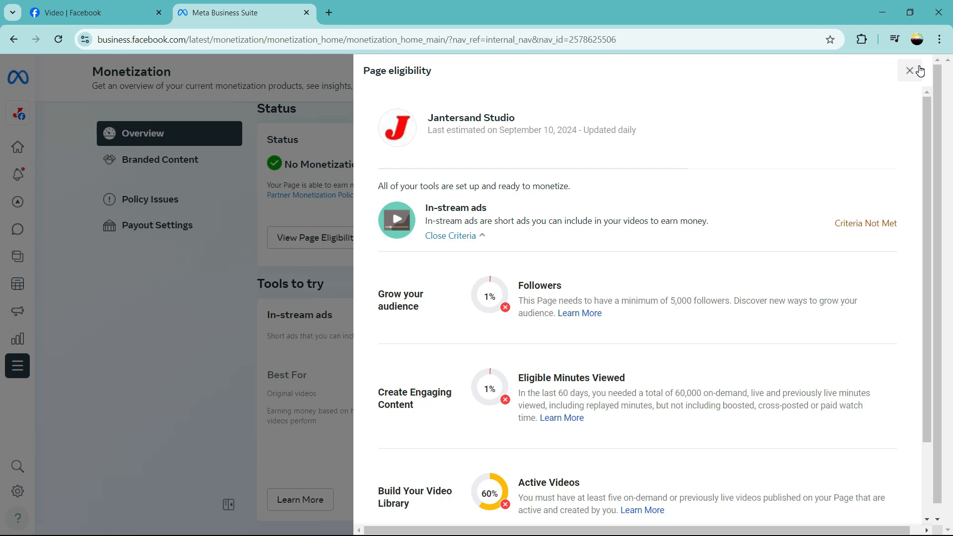
Close the Page eligibility panel and start loading the Branded Content section.
click(909, 71)
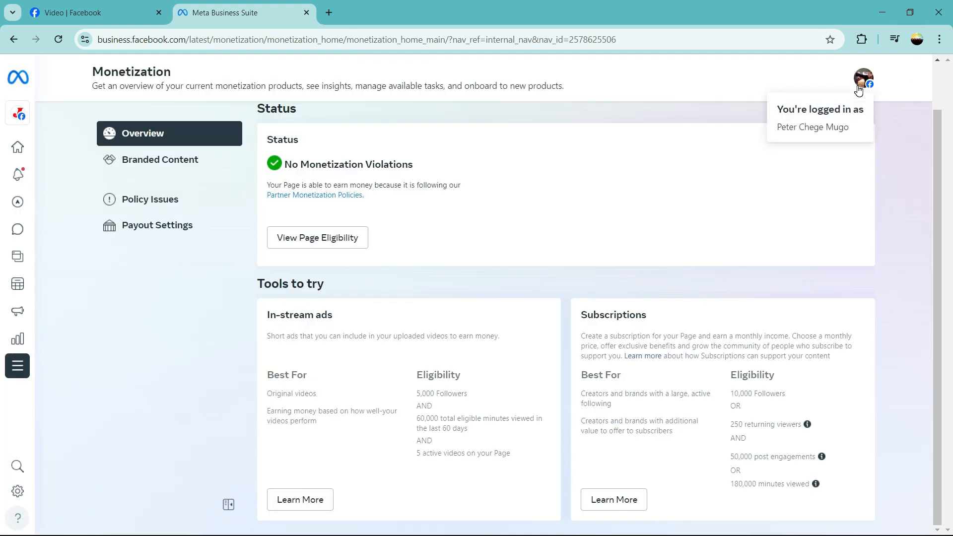
mouse_move(822, 146)
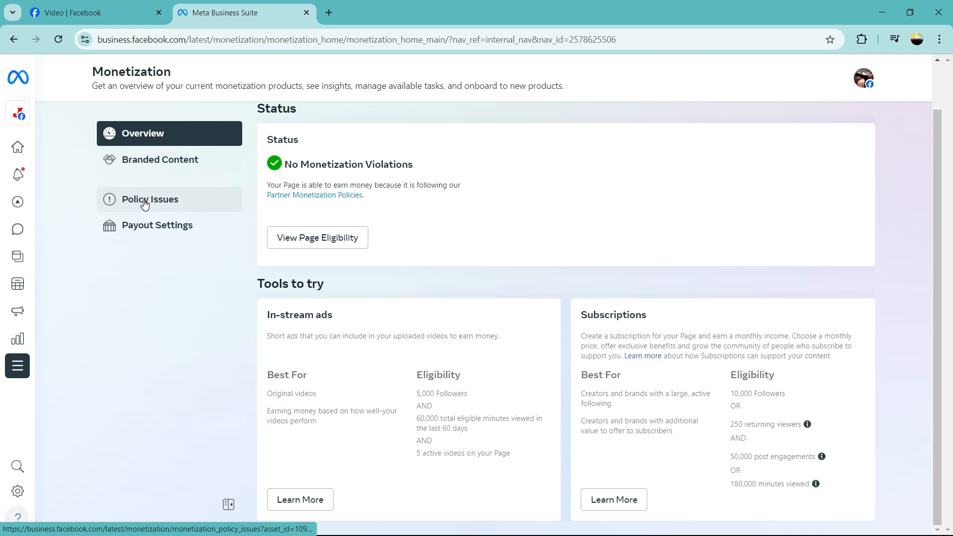
click(161, 159)
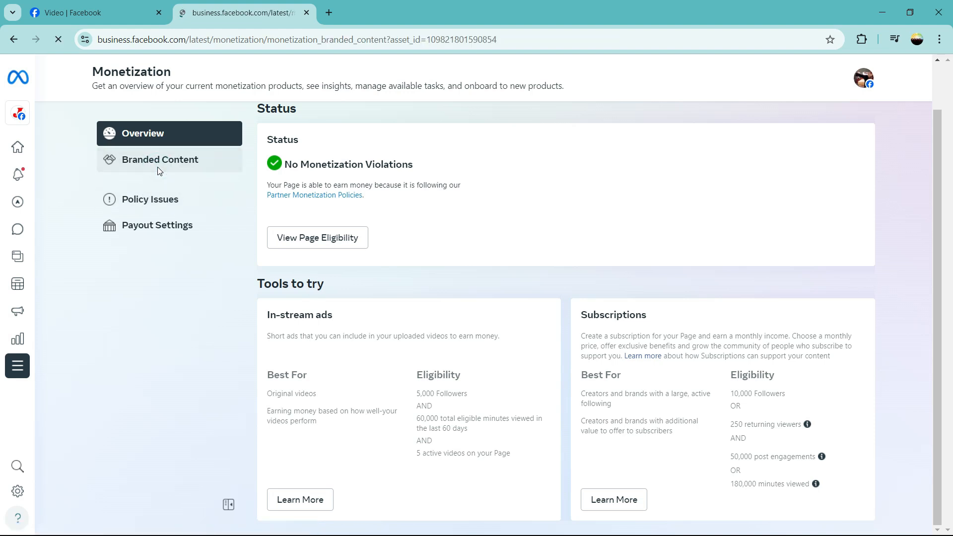
Show Branded Content settings with the branded content tag enabled, then start loading Payout Settings.
click(161, 159)
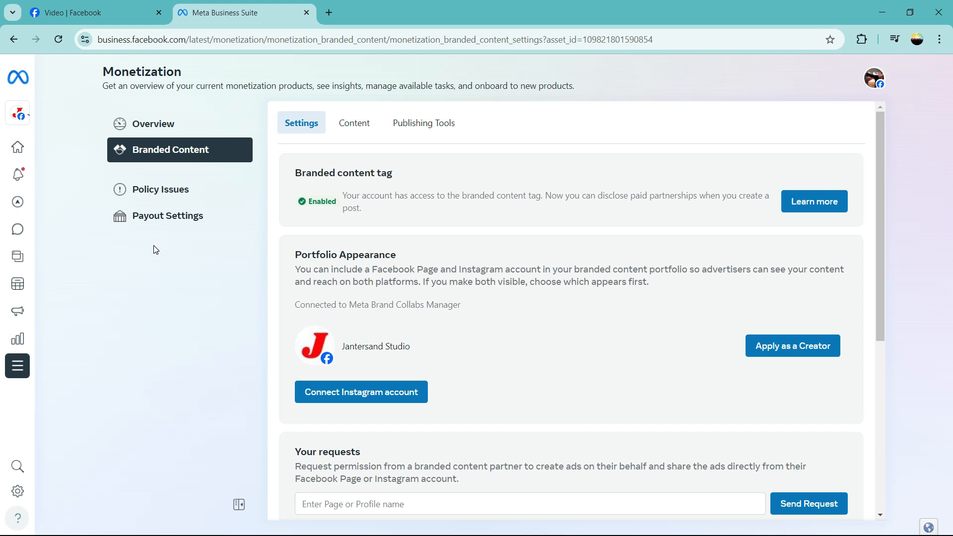
click(168, 215)
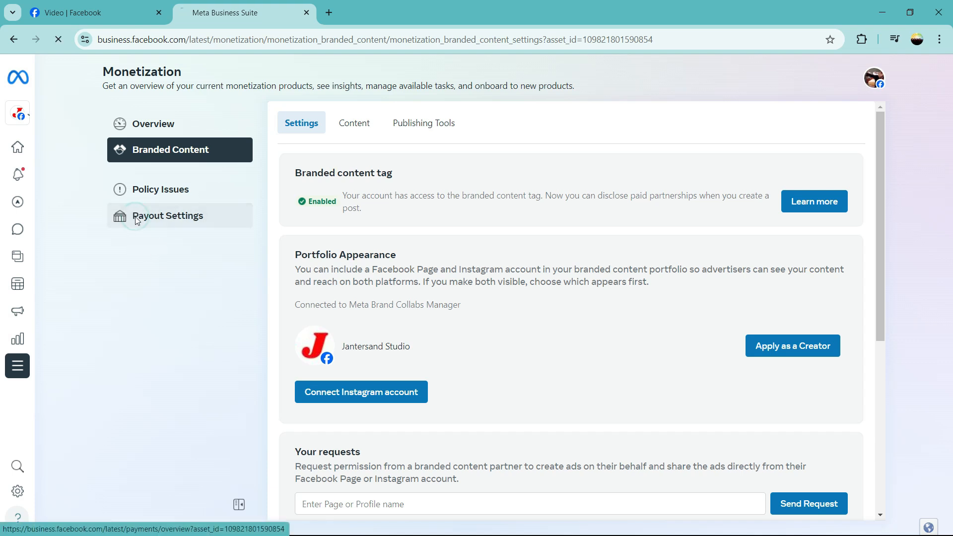
Show Payouts settings with payout methods and tax info, dismiss the Meta Verified banner, close the tab.
click(168, 216)
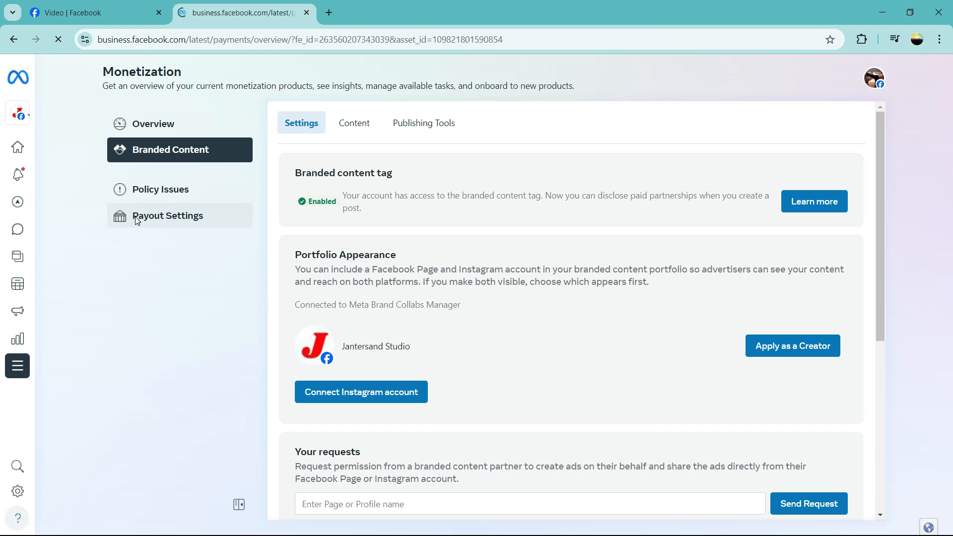
click(168, 215)
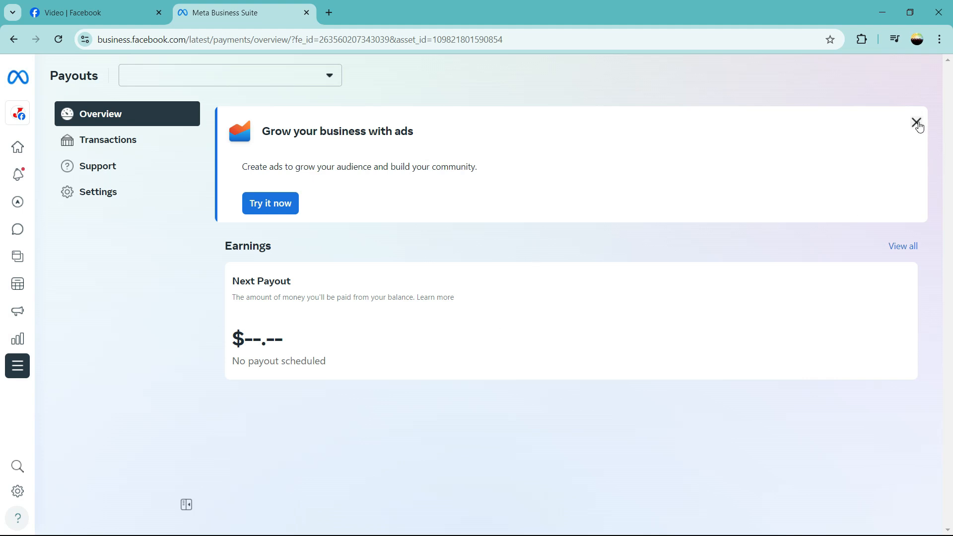
click(98, 192)
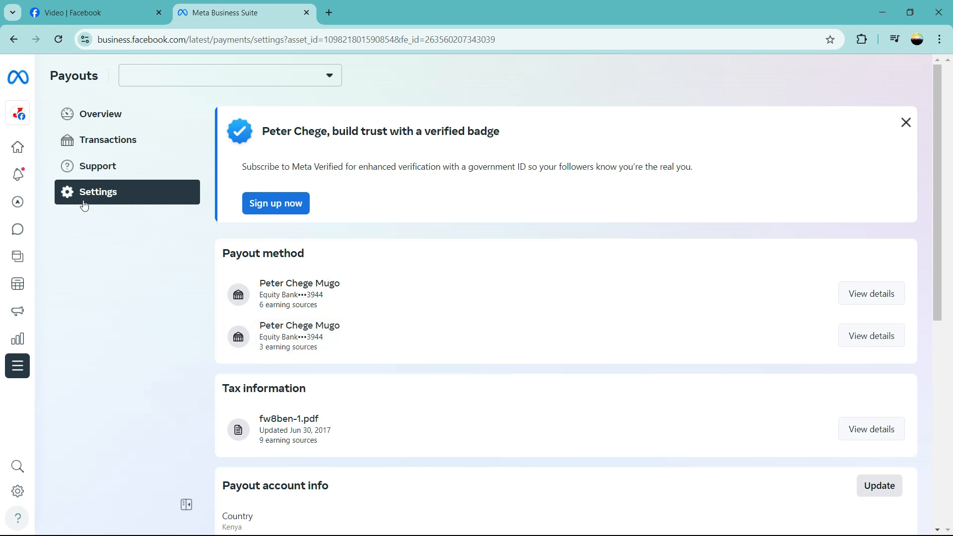
mouse_move(108, 140)
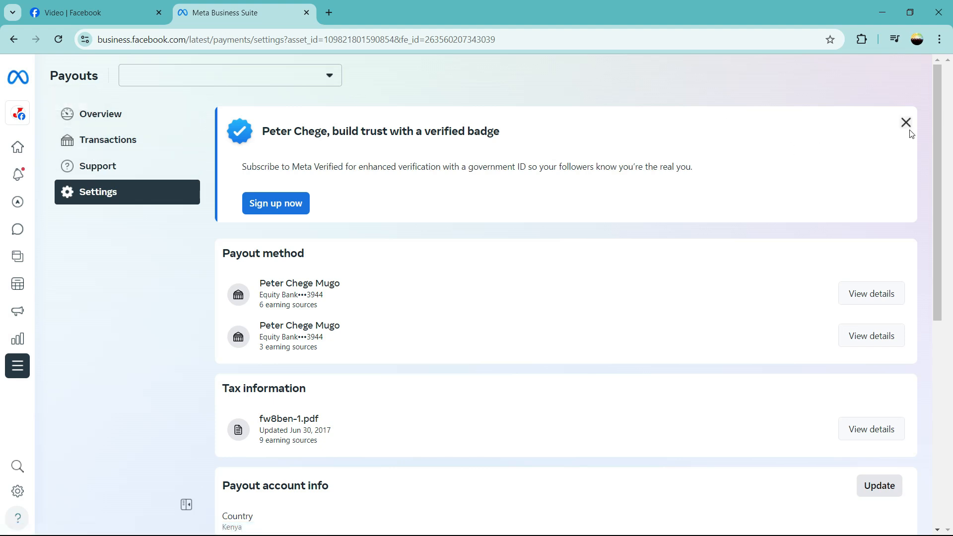
click(905, 123)
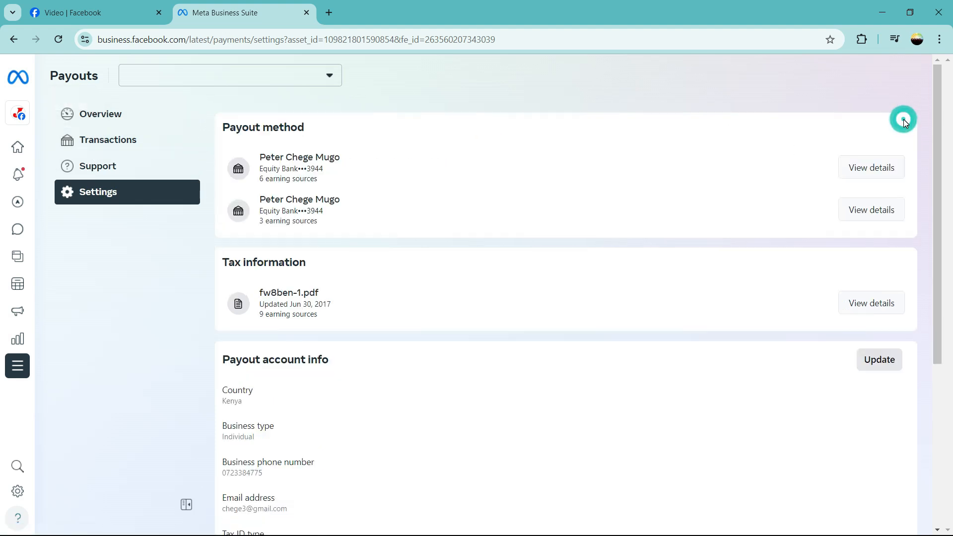
mouse_move(306, 11)
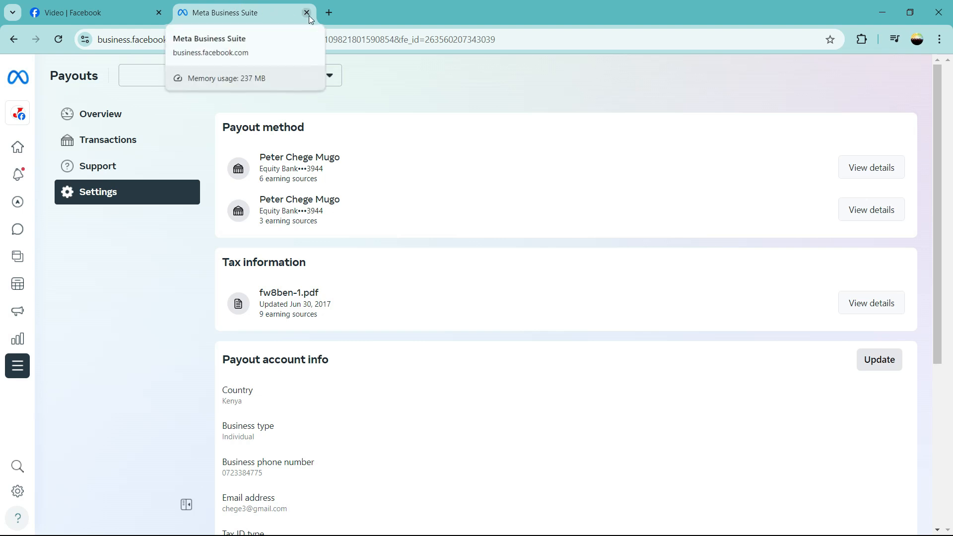
click(307, 11)
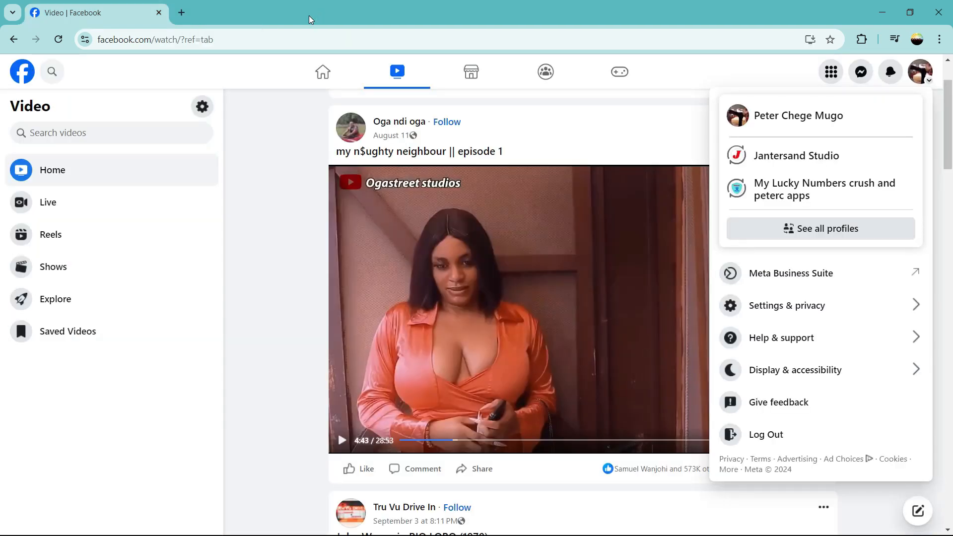